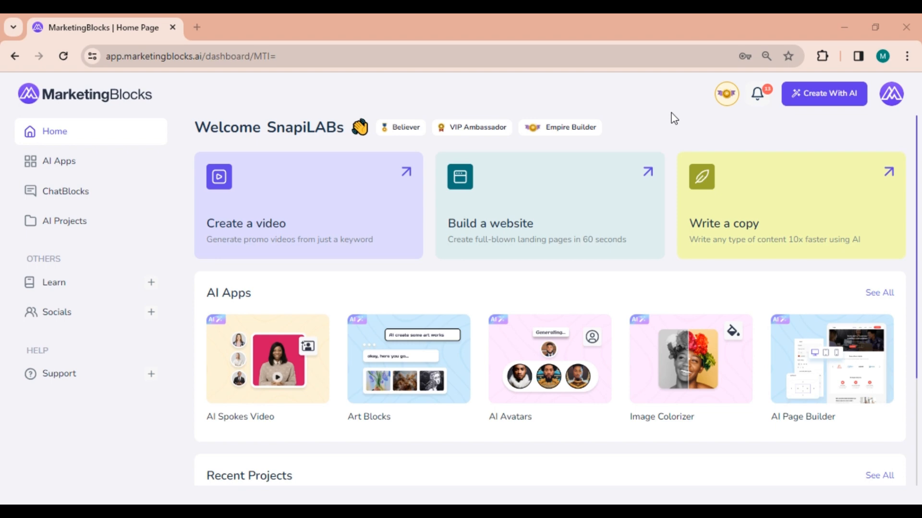
# Launch the AI Bot Builder from the AI tools list to reach the Snapilabs bot.
pyautogui.click(824, 94)
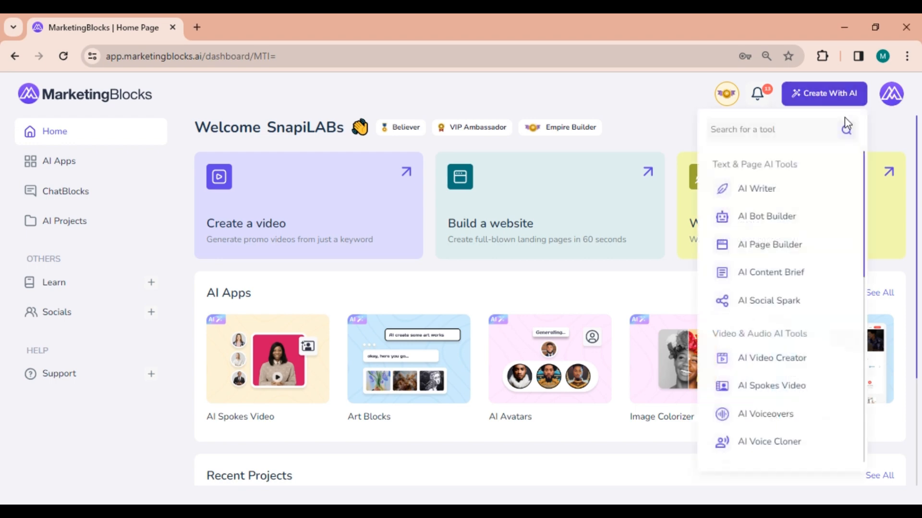
pyautogui.click(766, 216)
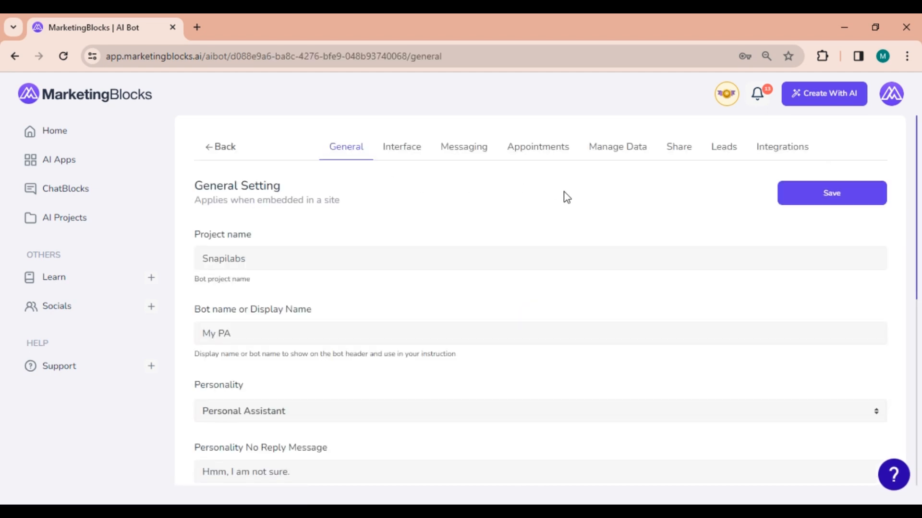
# Show the bot's Integrations scrolled to Autoresponders and choose Mail Chimp.
pyautogui.click(781, 146)
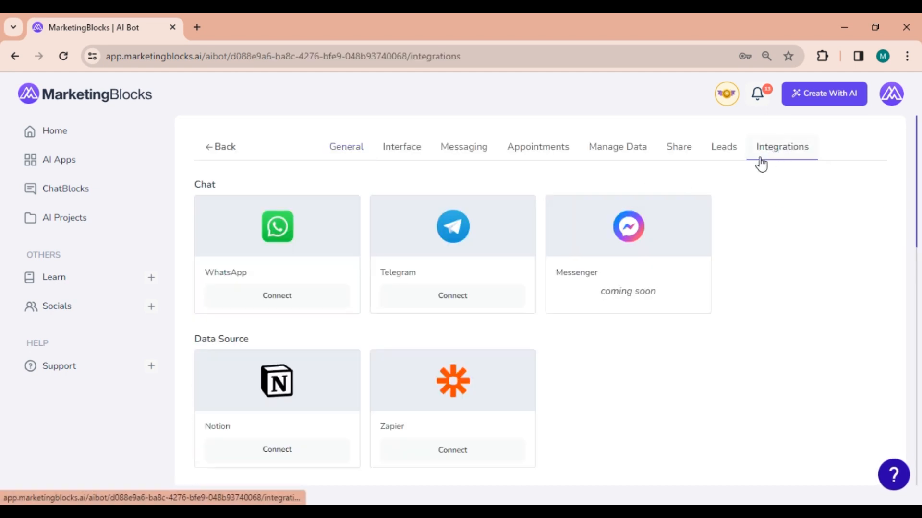
pyautogui.moveTo(764, 189)
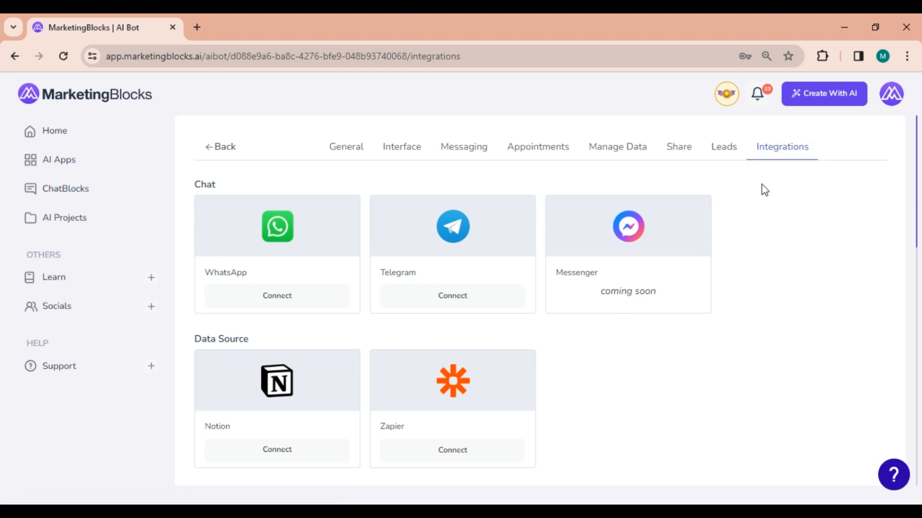
pyautogui.scroll(-3)
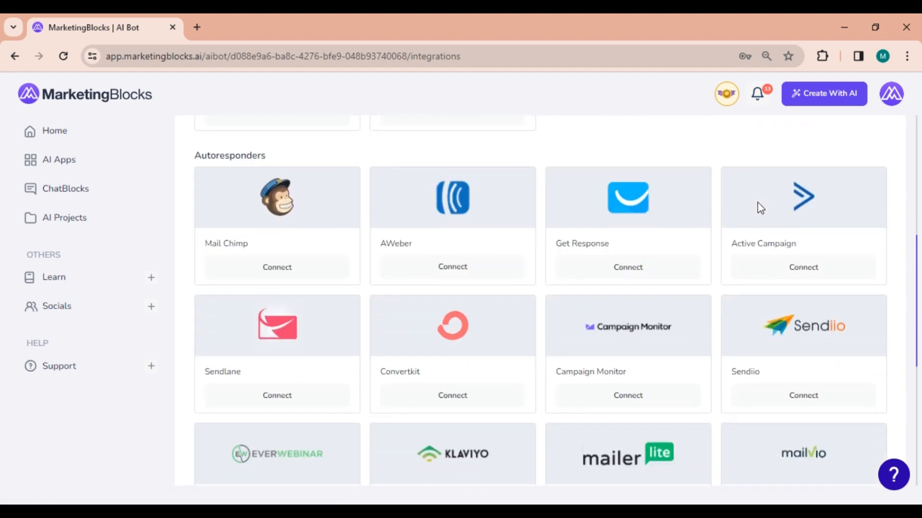
pyautogui.moveTo(240, 325)
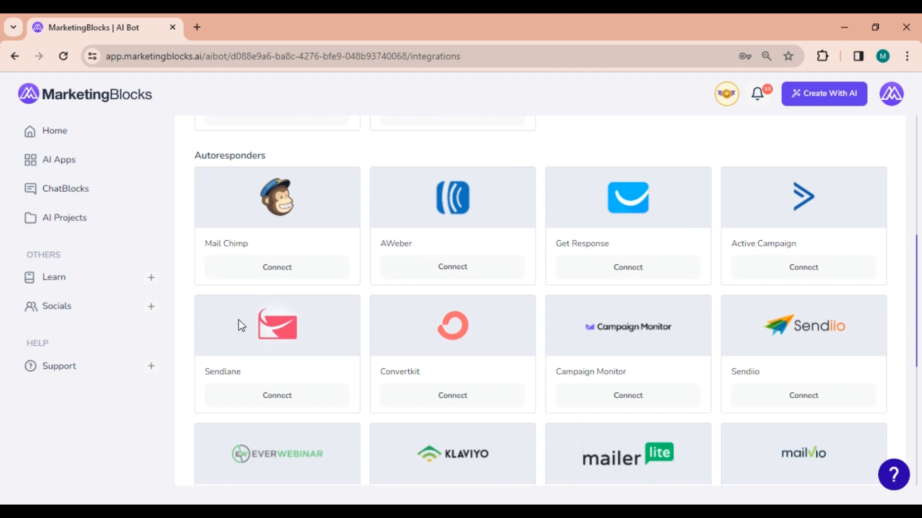
pyautogui.click(276, 267)
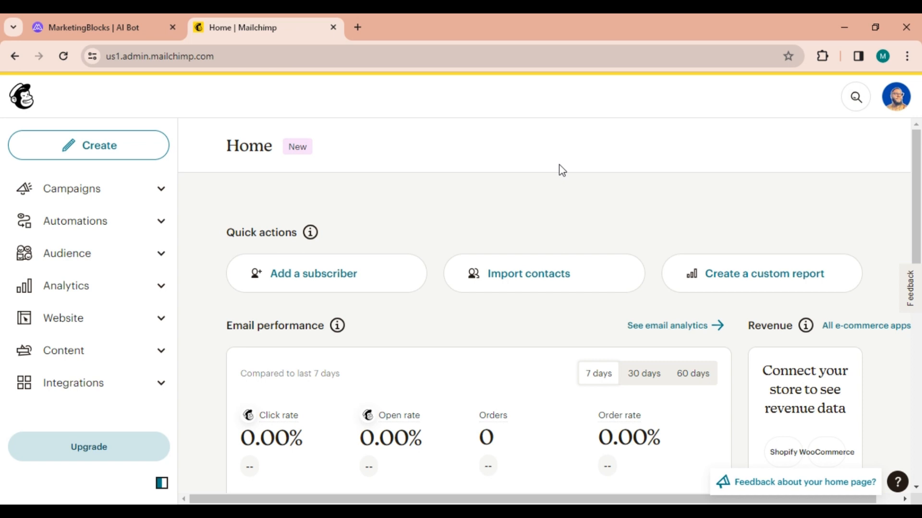
pyautogui.moveTo(896, 96)
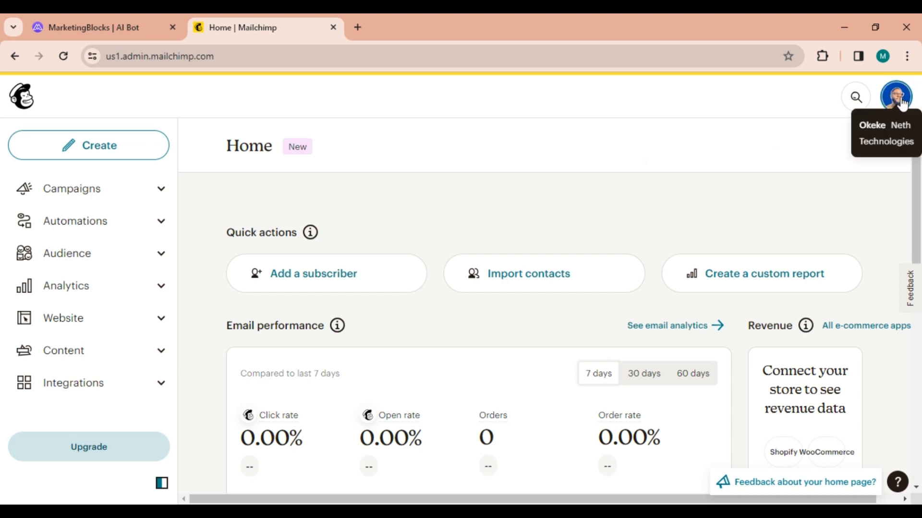
# Navigate Mailchimp account settings via Account & billing and Extras to the API keys list.
pyautogui.click(894, 96)
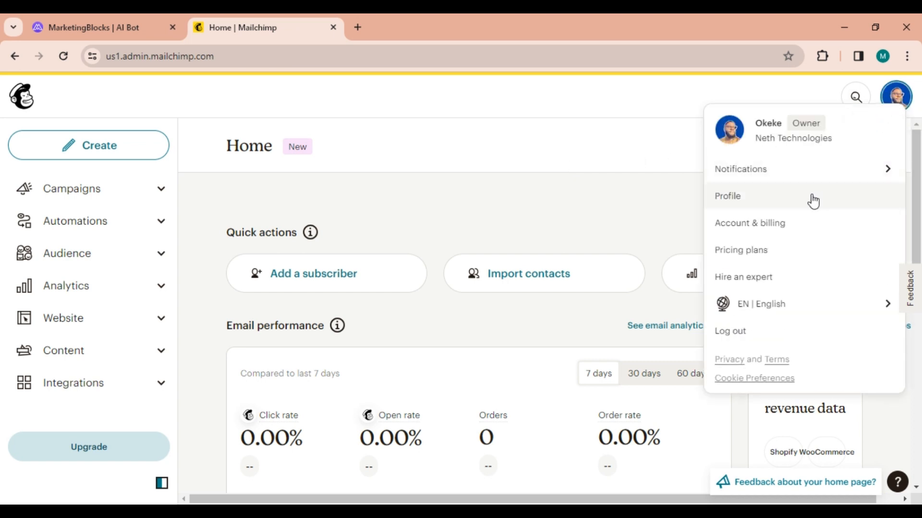
pyautogui.moveTo(761, 228)
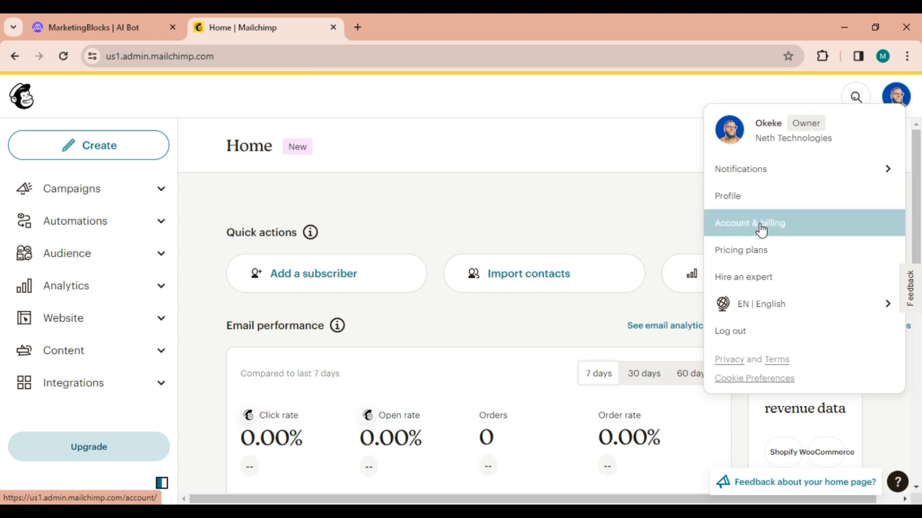
pyautogui.click(750, 223)
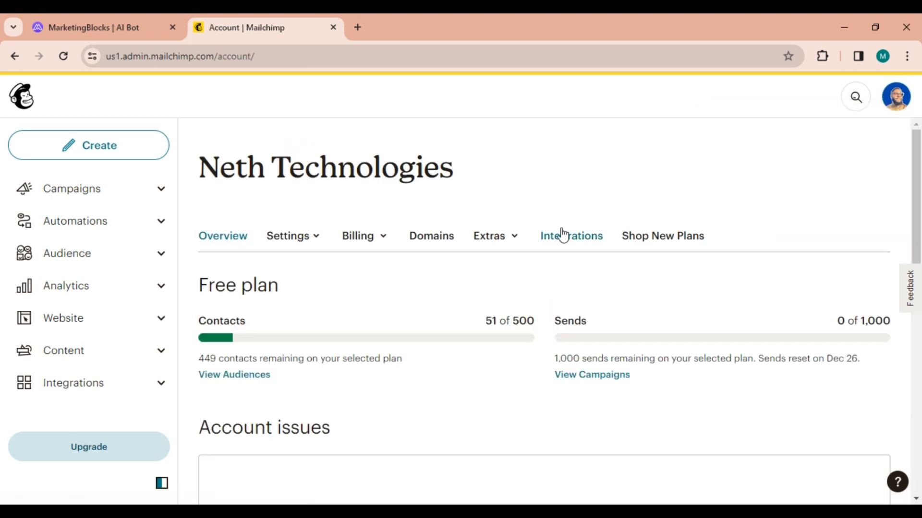
pyautogui.click(490, 236)
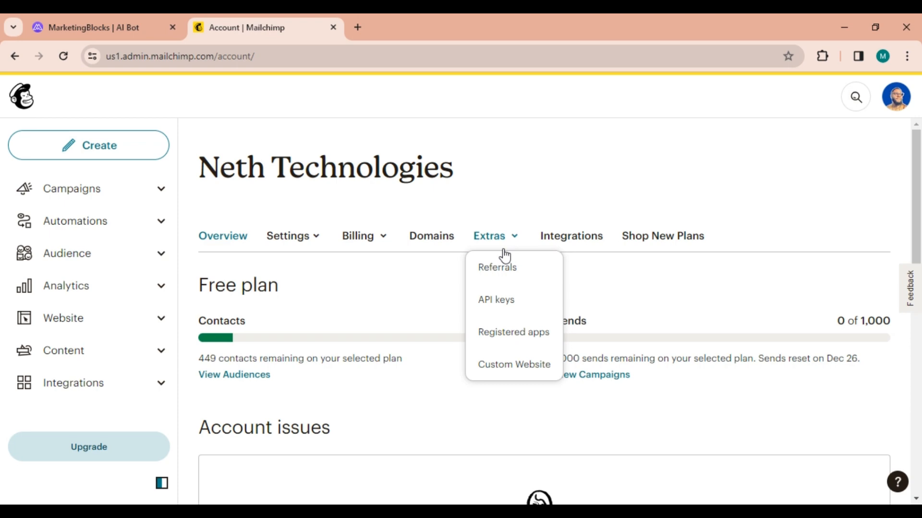
pyautogui.click(495, 300)
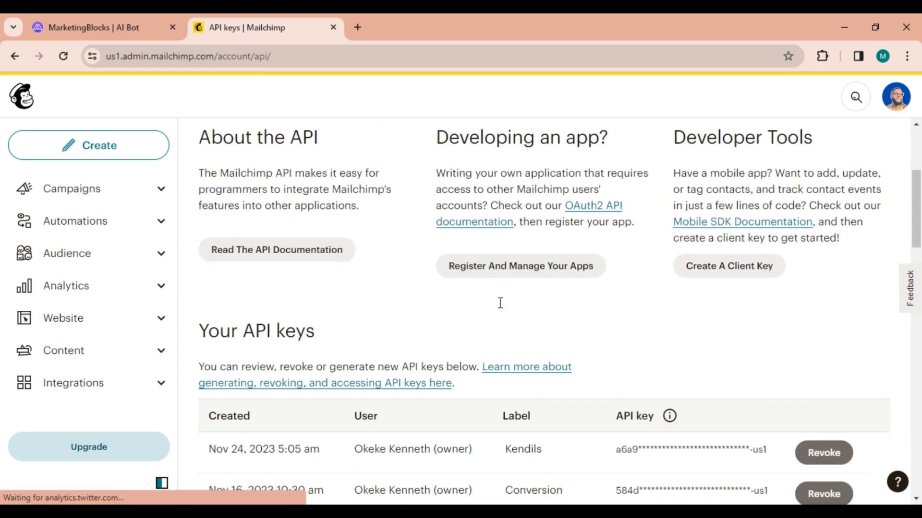
# Generate a new Mailchimp API key named 'MarketingBlocks integration'.
pyautogui.scroll(-3)
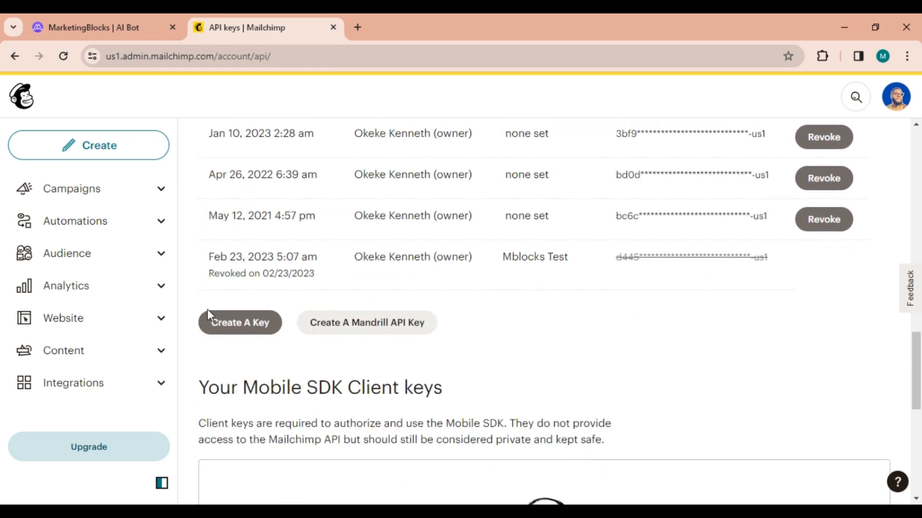
pyautogui.click(239, 323)
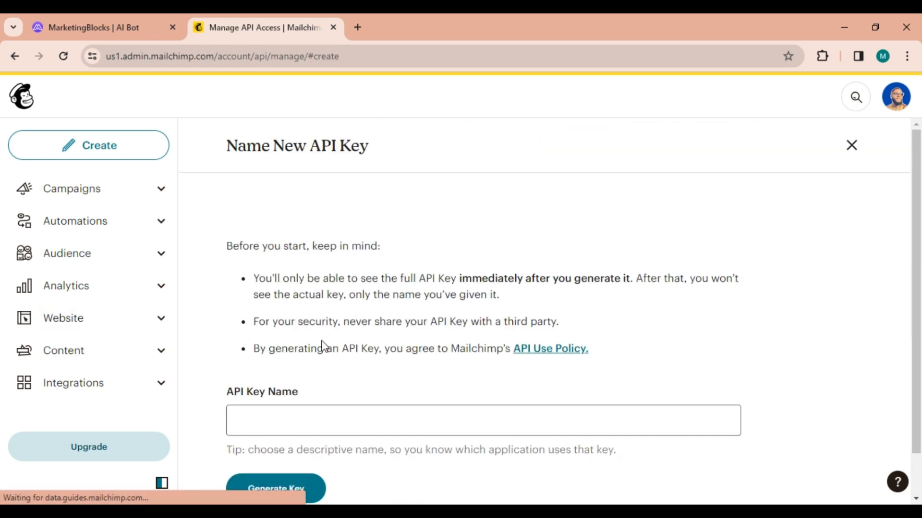
pyautogui.write('Marke')
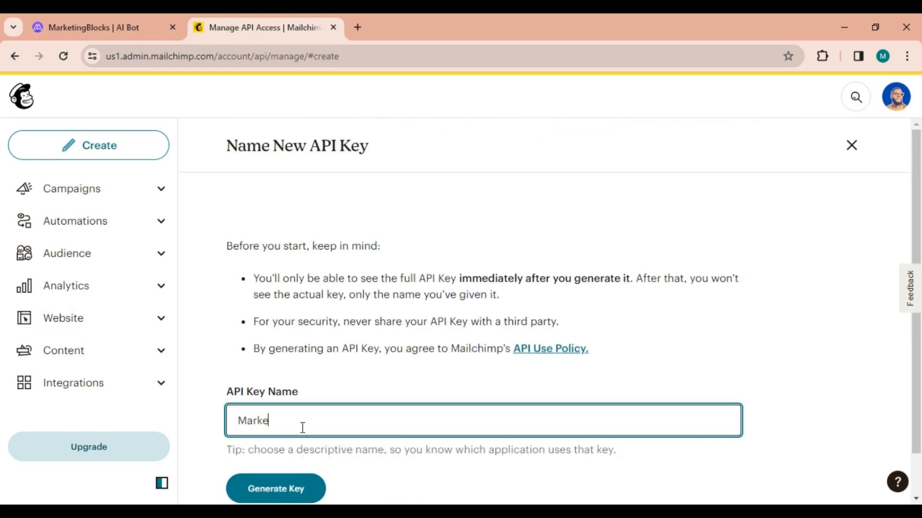
pyautogui.write('tingBlocks')
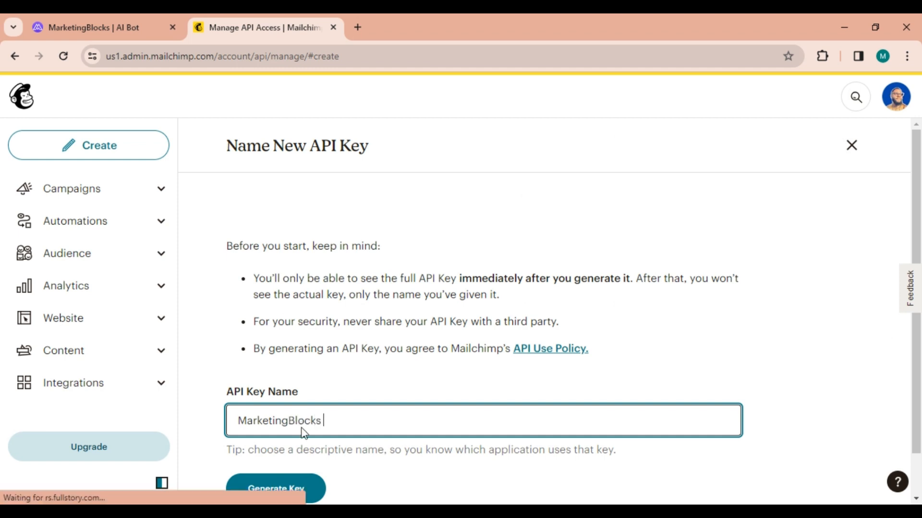
pyautogui.write('int')
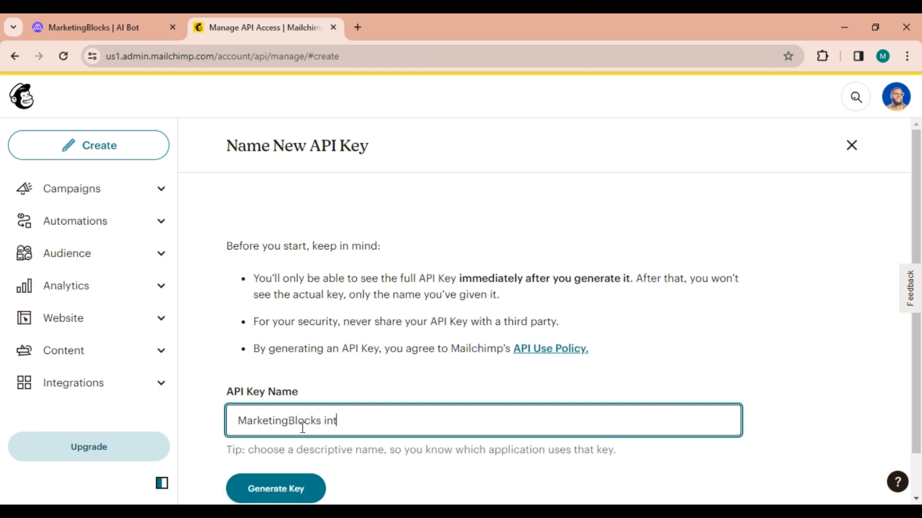
pyautogui.write('egration')
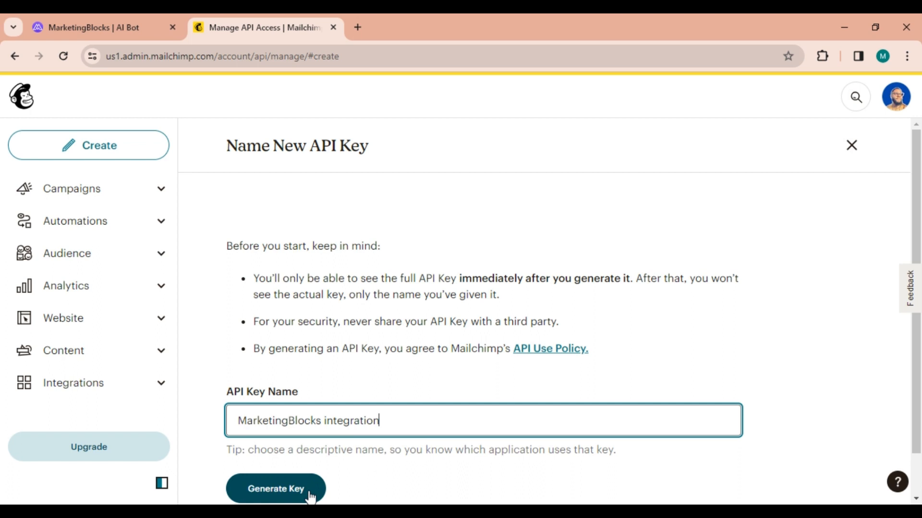
pyautogui.click(276, 489)
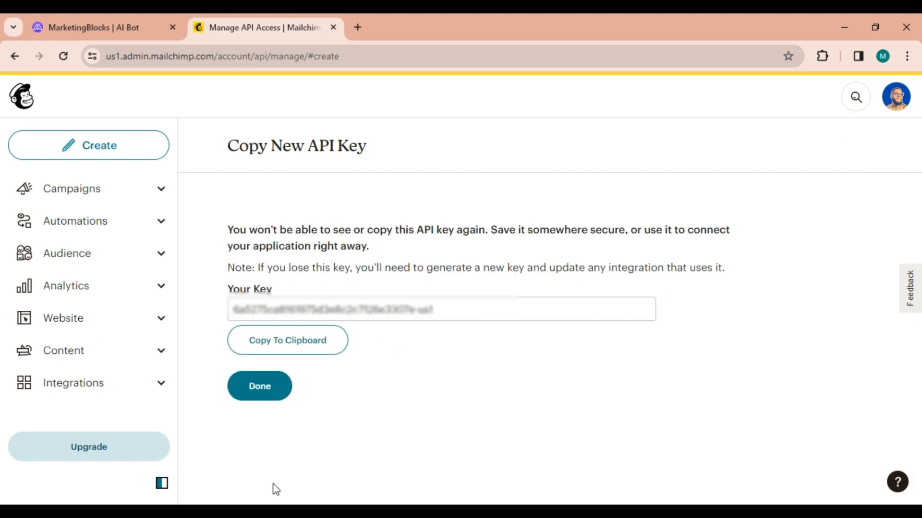
pyautogui.moveTo(298, 482)
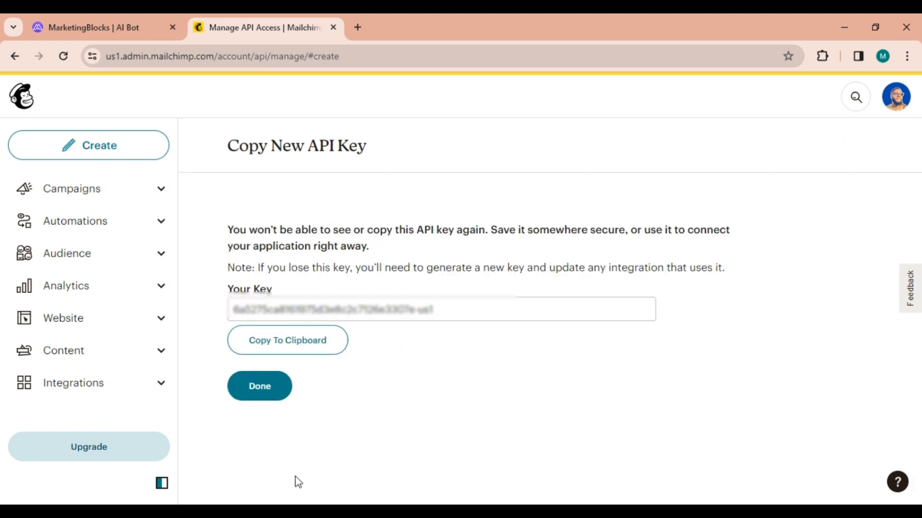
# Copy the new API key to the clipboard and finish with Done.
pyautogui.click(287, 340)
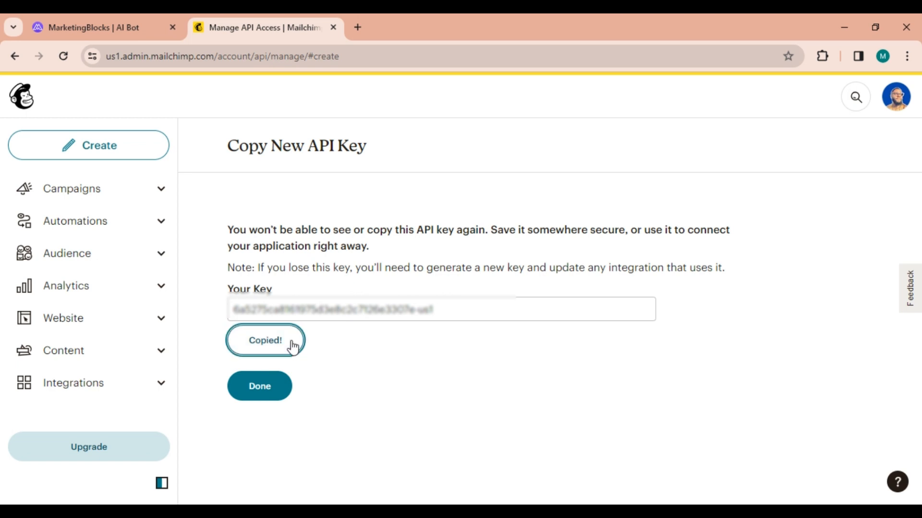
pyautogui.click(88, 27)
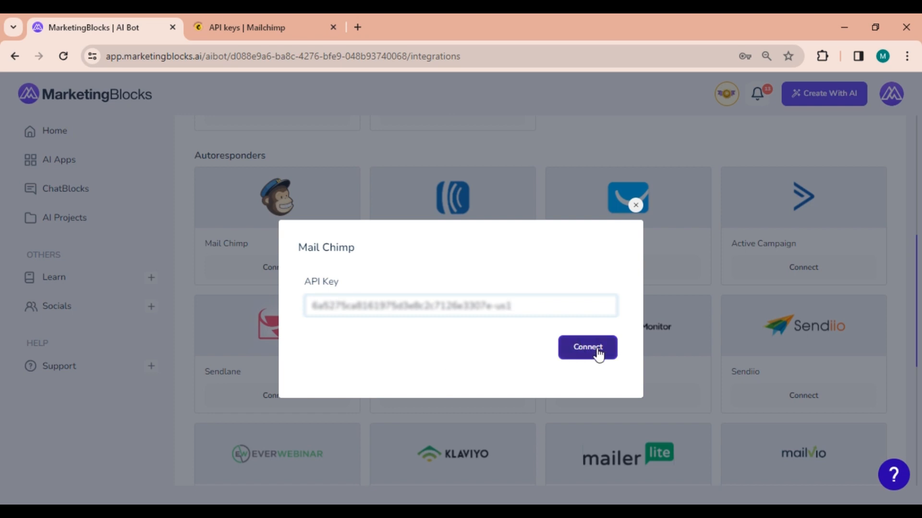
# Connect Mail Chimp using the pasted API key and return to the top of Integrations.
pyautogui.click(586, 347)
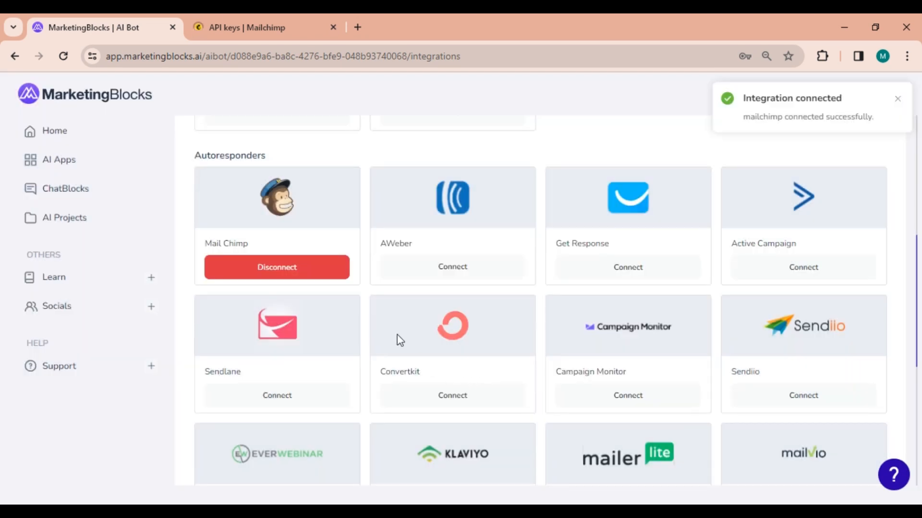
pyautogui.moveTo(378, 339)
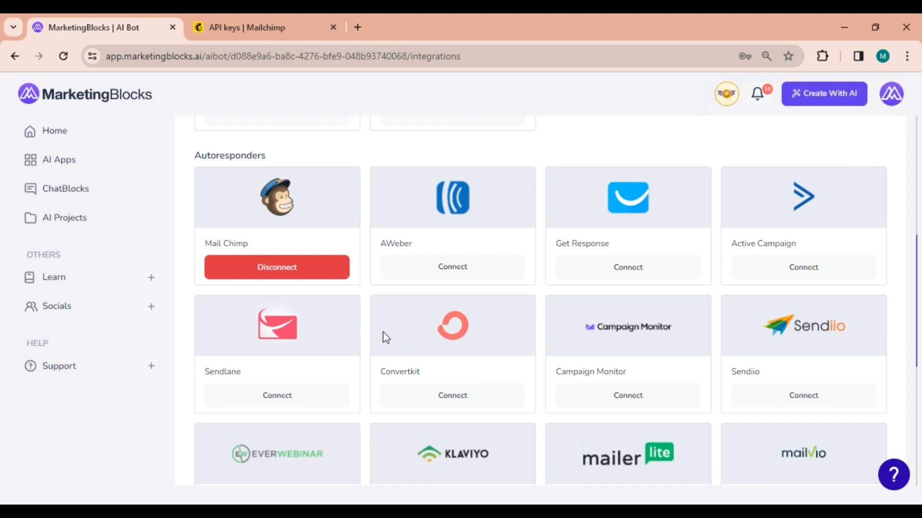
pyautogui.scroll(3)
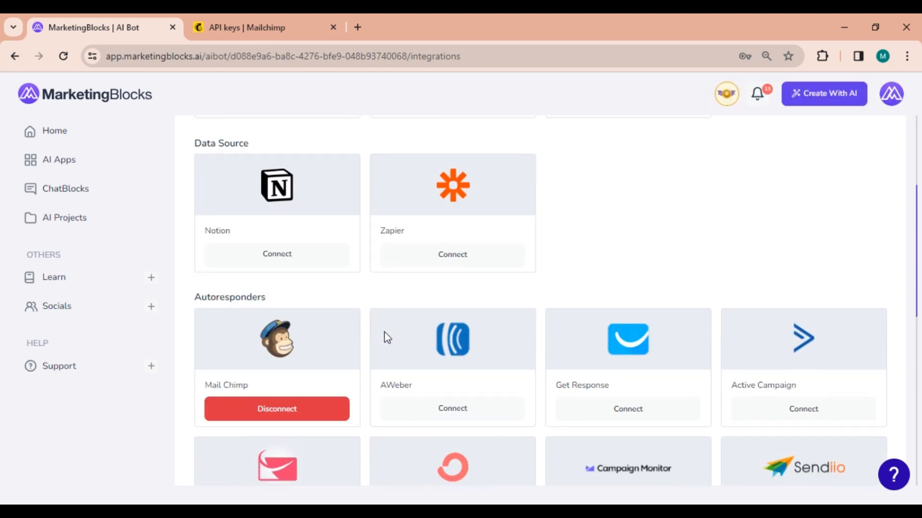
pyautogui.scroll(3)
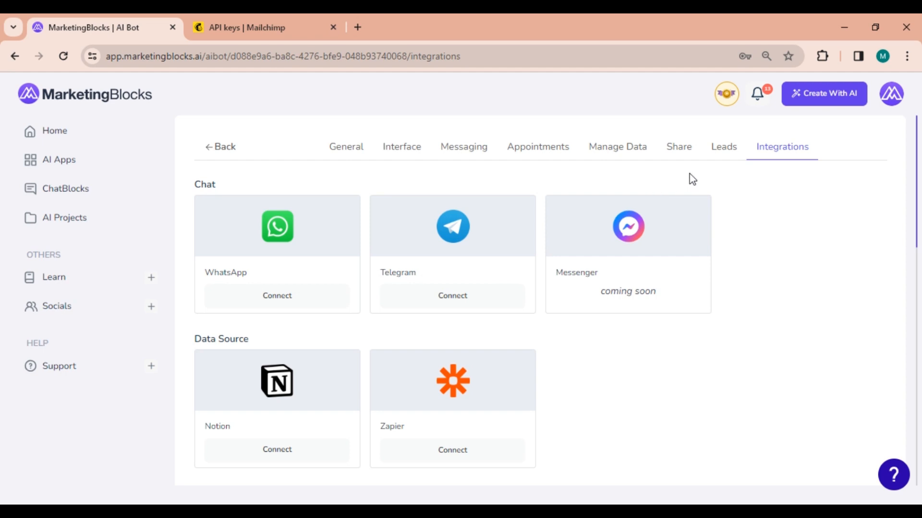
# From Leads, add Mail Chimp as autoresponder sending leads to the Neth Technologies list.
pyautogui.click(724, 146)
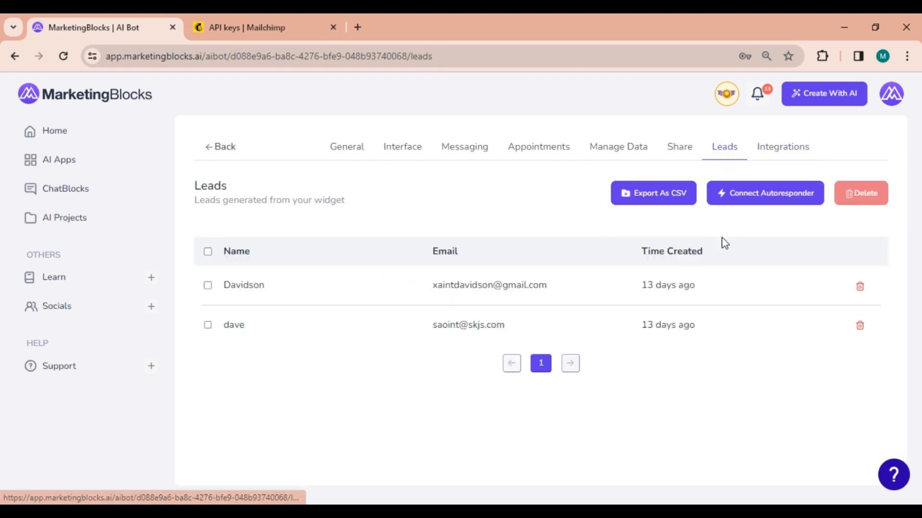
pyautogui.moveTo(789, 206)
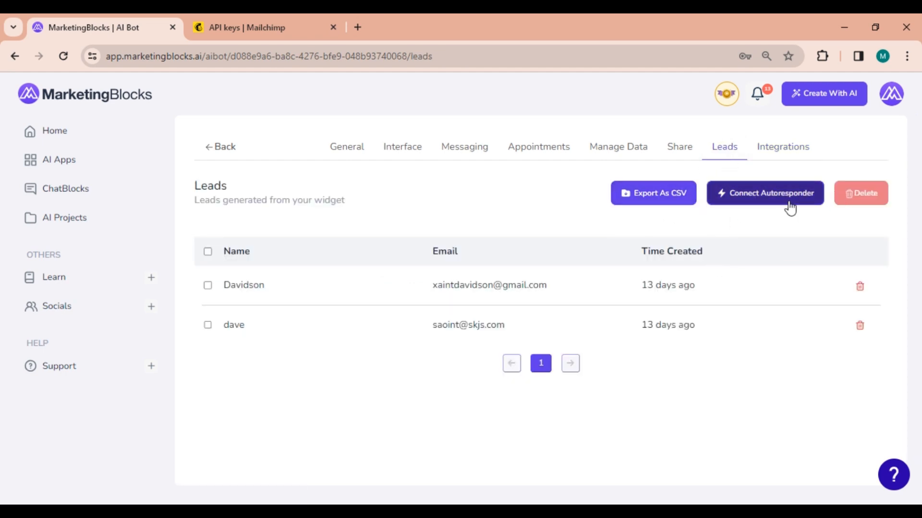
pyautogui.click(765, 193)
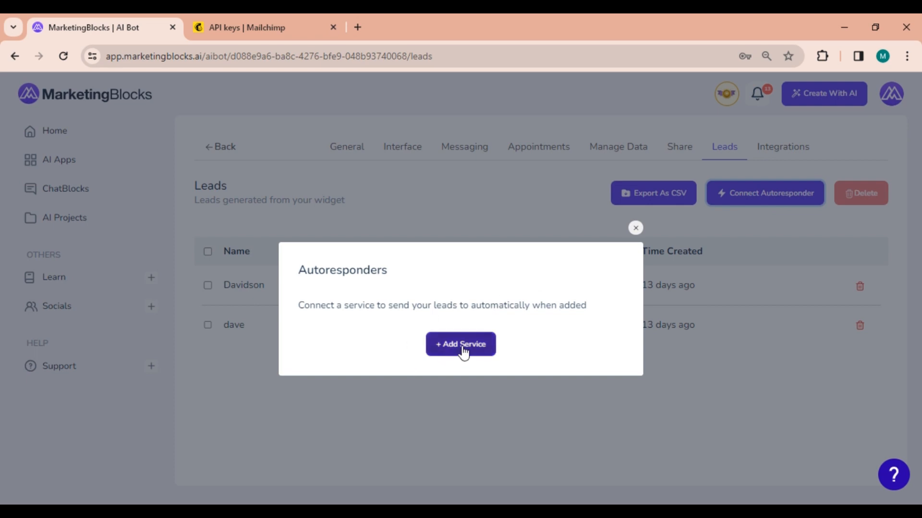
pyautogui.click(459, 343)
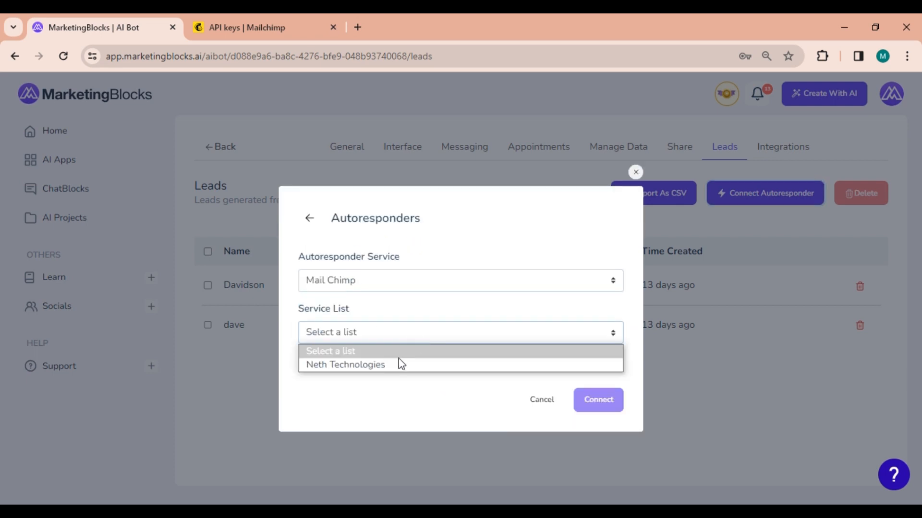
pyautogui.click(597, 400)
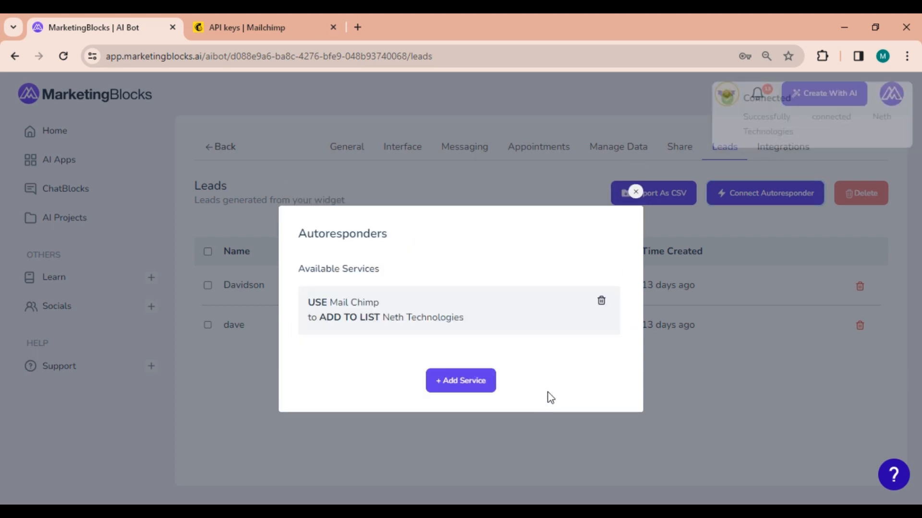
pyautogui.click(635, 192)
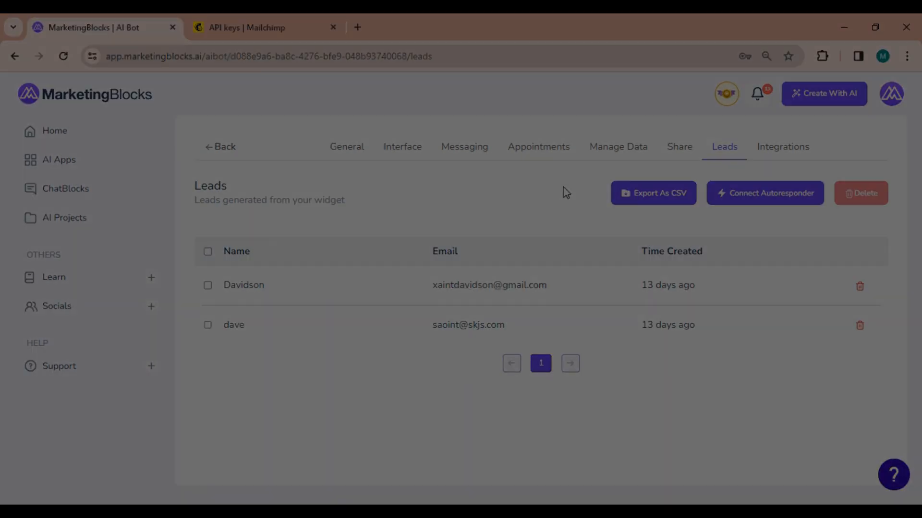